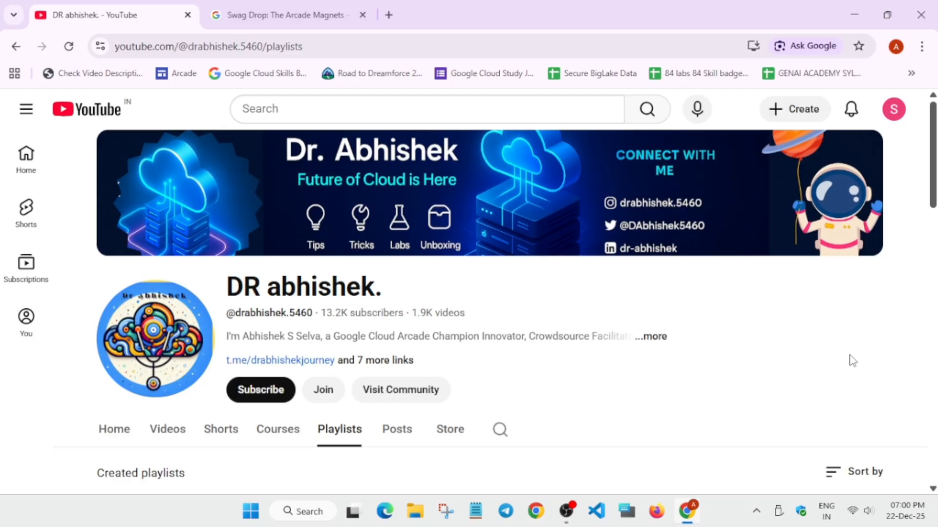
pyautogui.moveTo(644, 407)
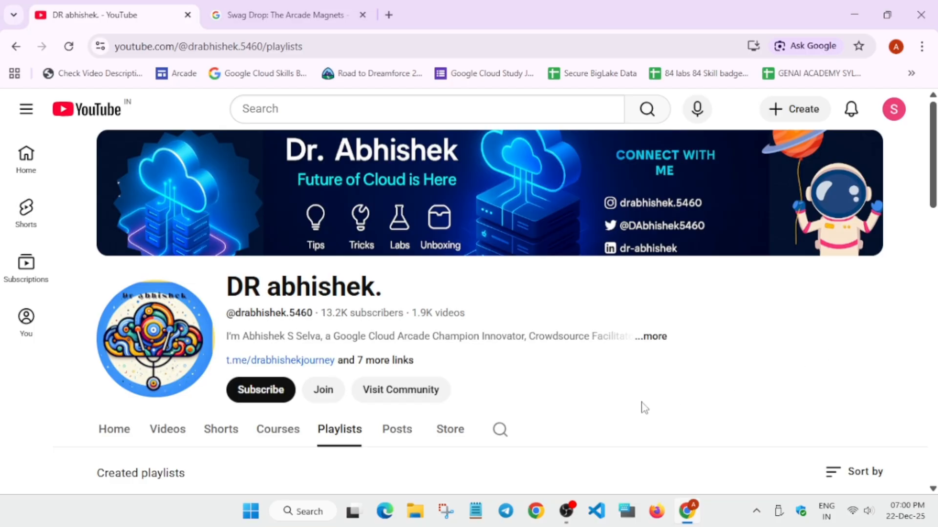
# Step: Switch to the 'Swag Drop: The Arcade Magnets' tab and scroll through its opening text and magnet image
pyautogui.click(287, 15)
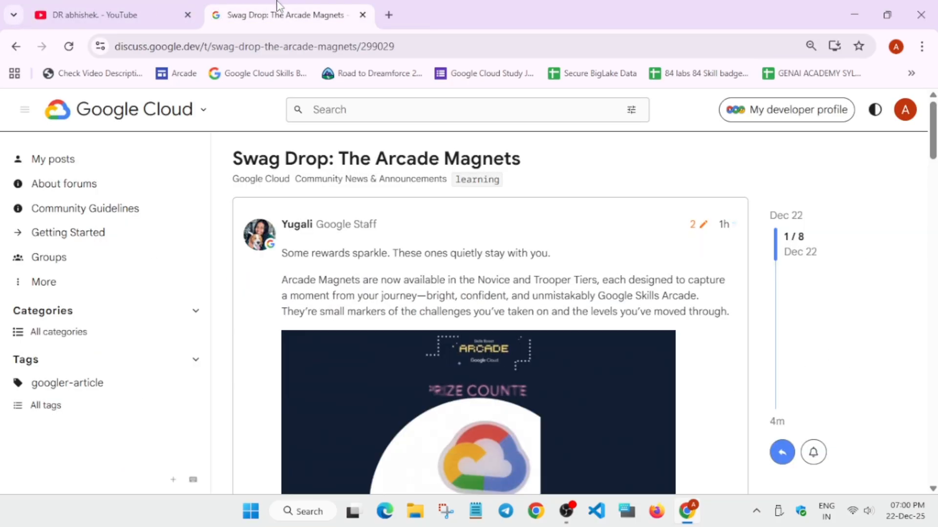
pyautogui.scroll(-3)
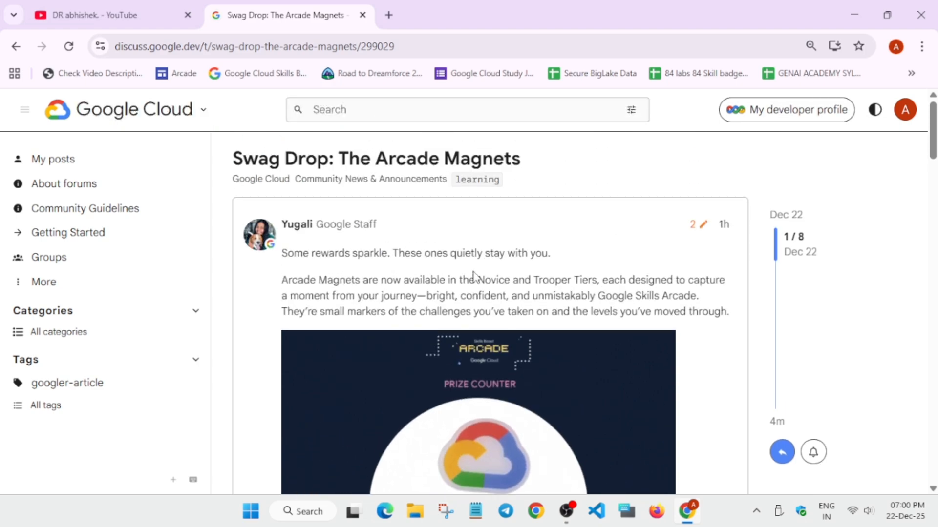
pyautogui.scroll(-3)
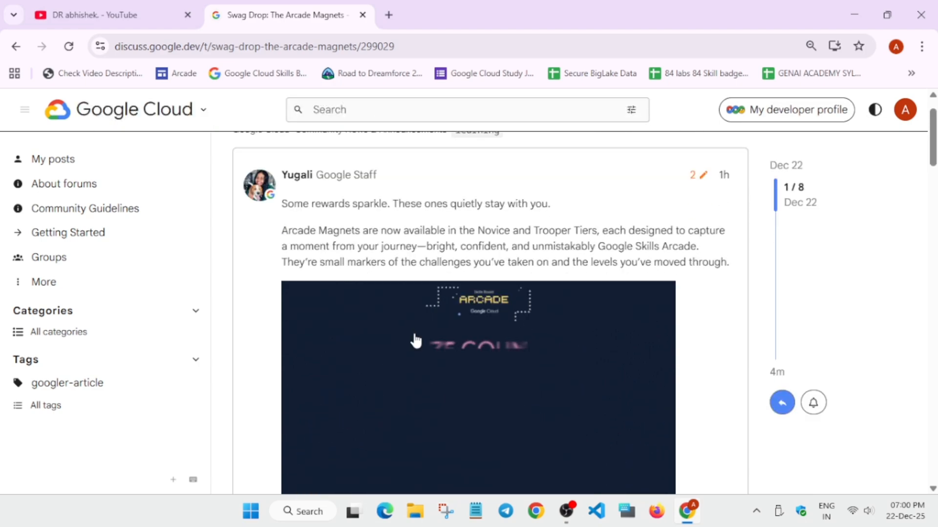
pyautogui.scroll(-3)
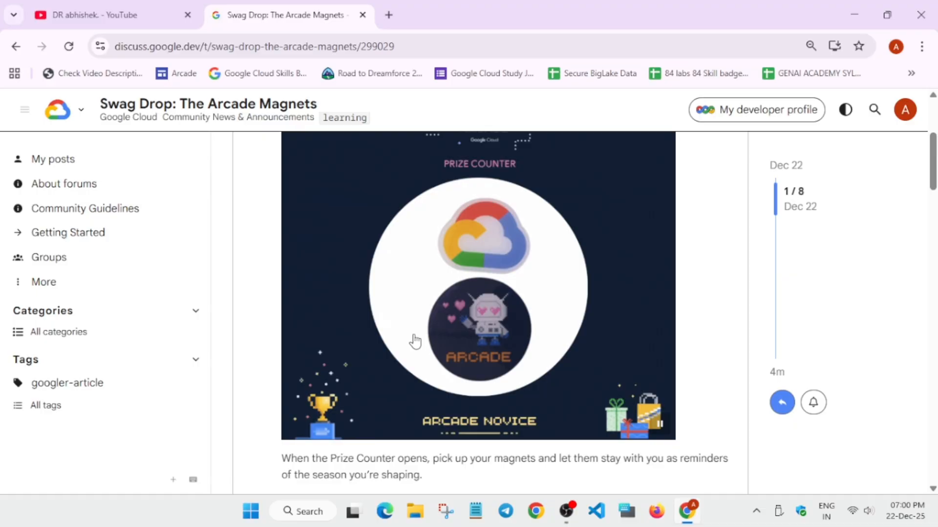
pyautogui.scroll(3)
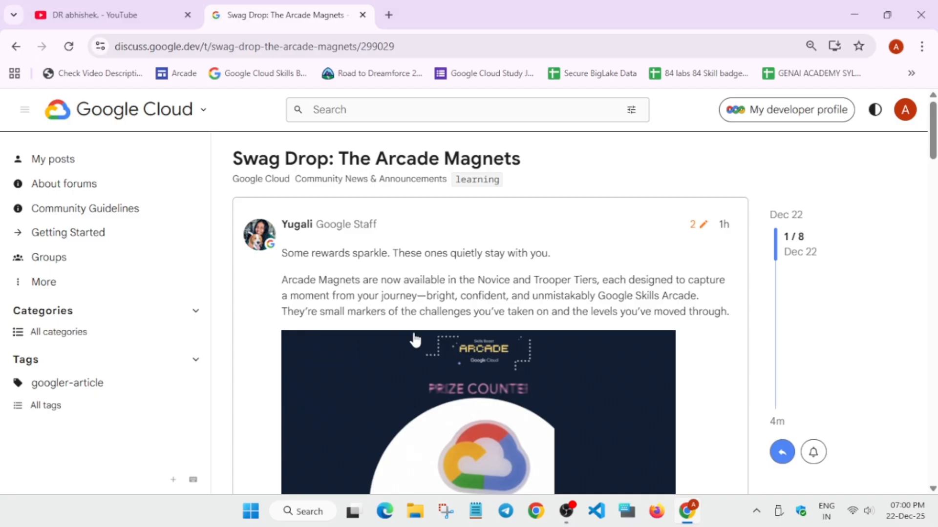
pyautogui.scroll(-3)
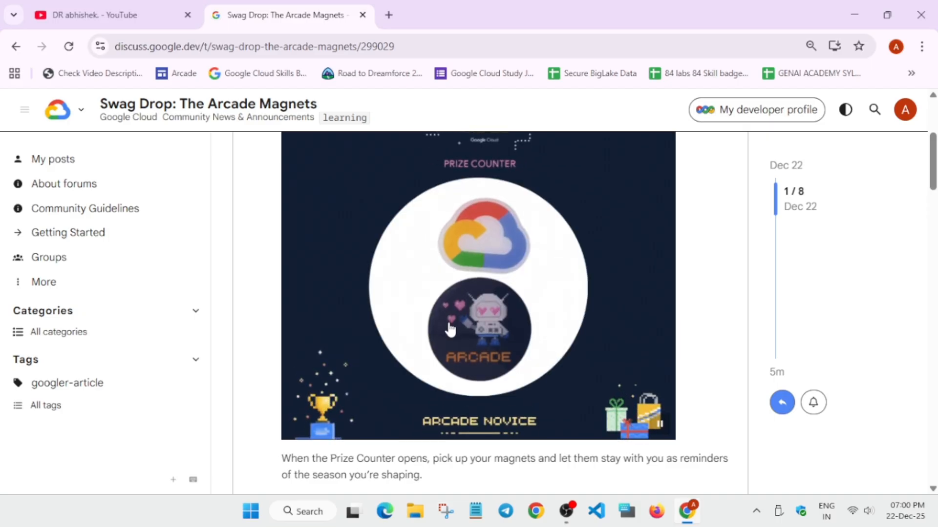
# Step: Scroll until the Arcade Novice magnet image and its Prize Counter note are fully visible
pyautogui.scroll(3)
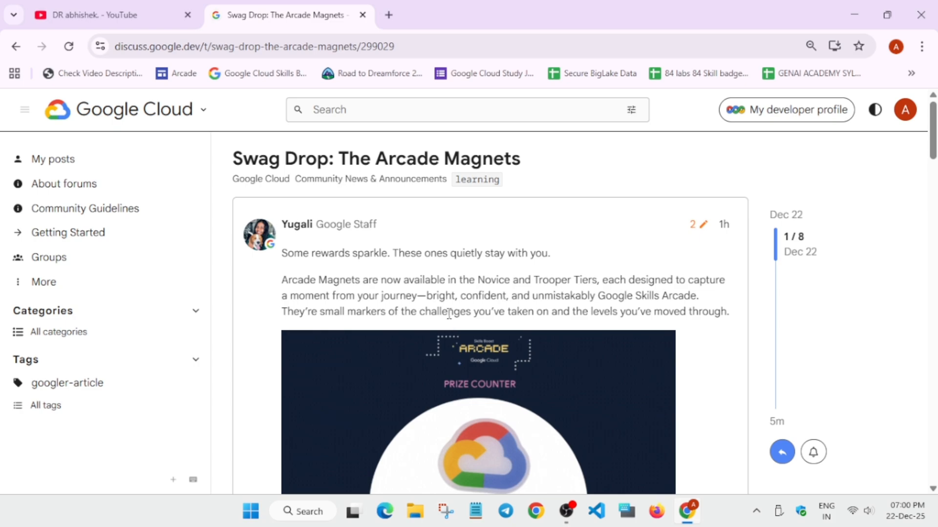
pyautogui.scroll(-3)
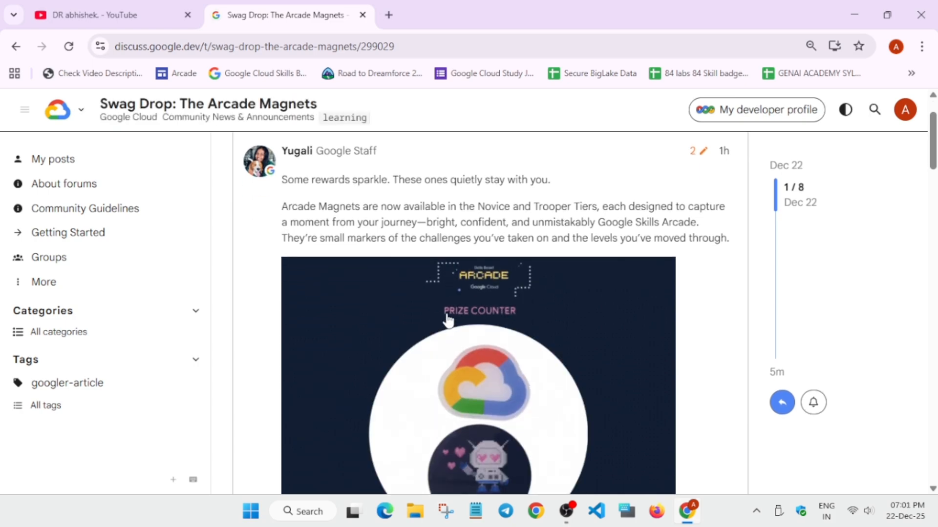
pyautogui.scroll(-3)
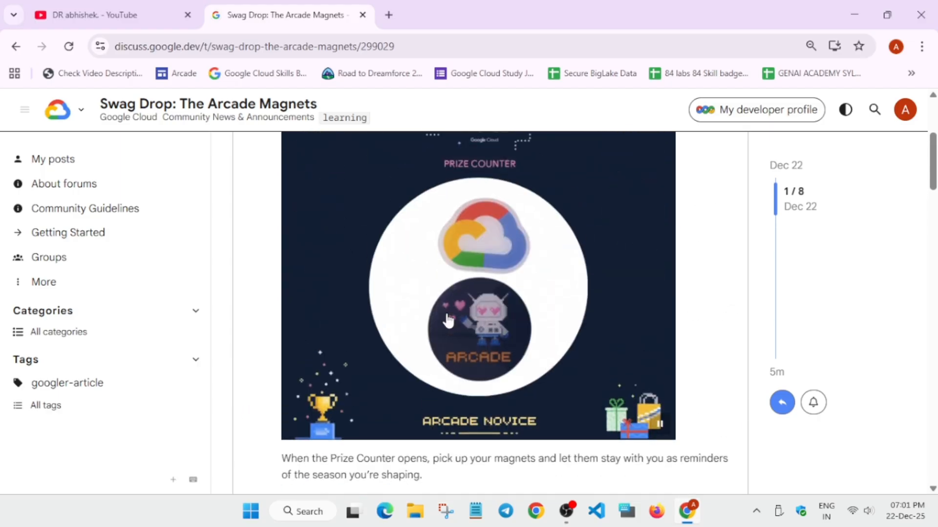
# Step: Scroll past the post stats to the disappointed replies beneath the Arcade Magnets post
pyautogui.scroll(-3)
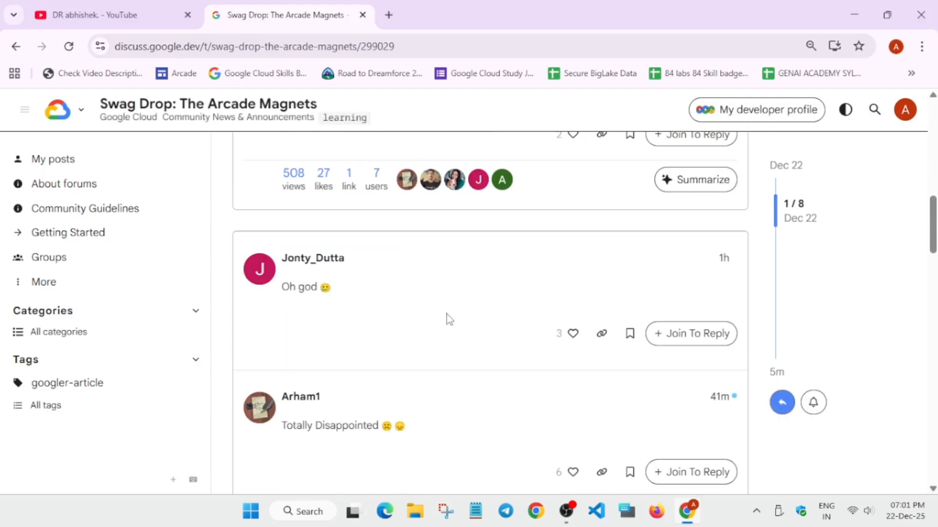
pyautogui.scroll(-3)
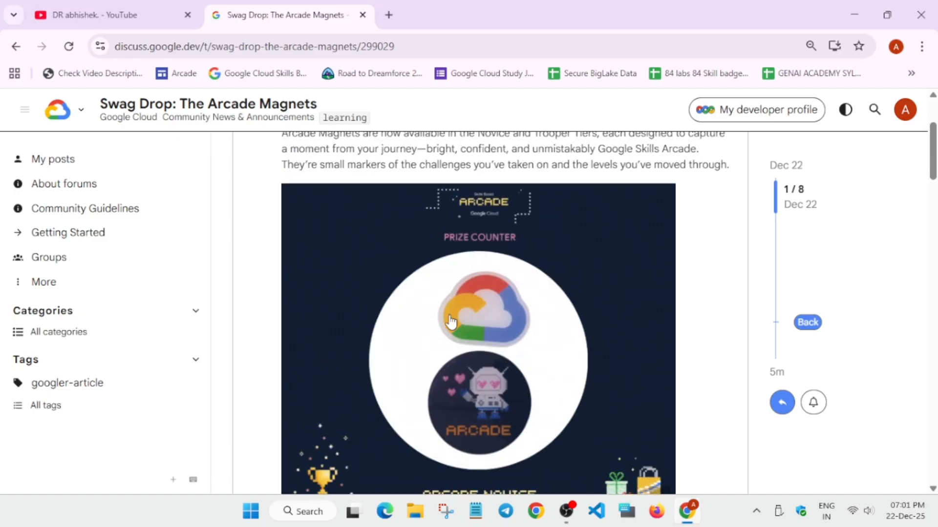
pyautogui.moveTo(458, 308)
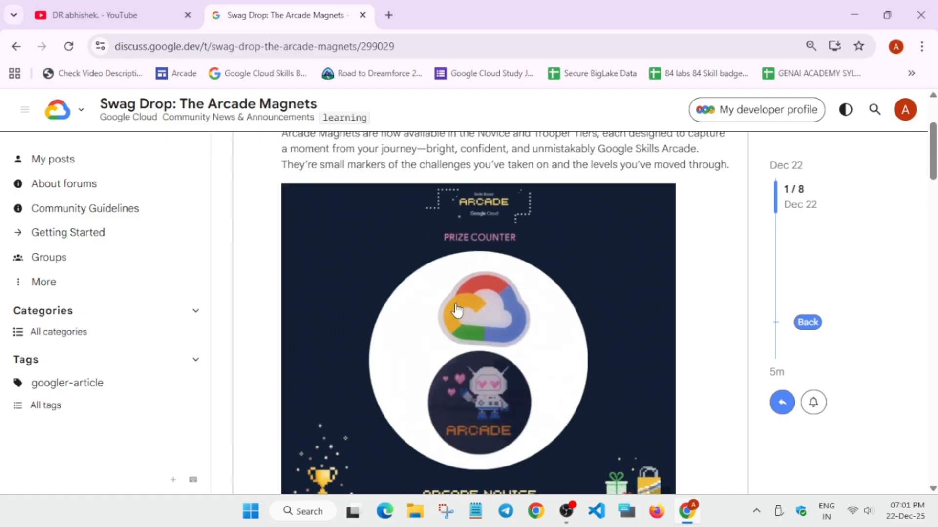